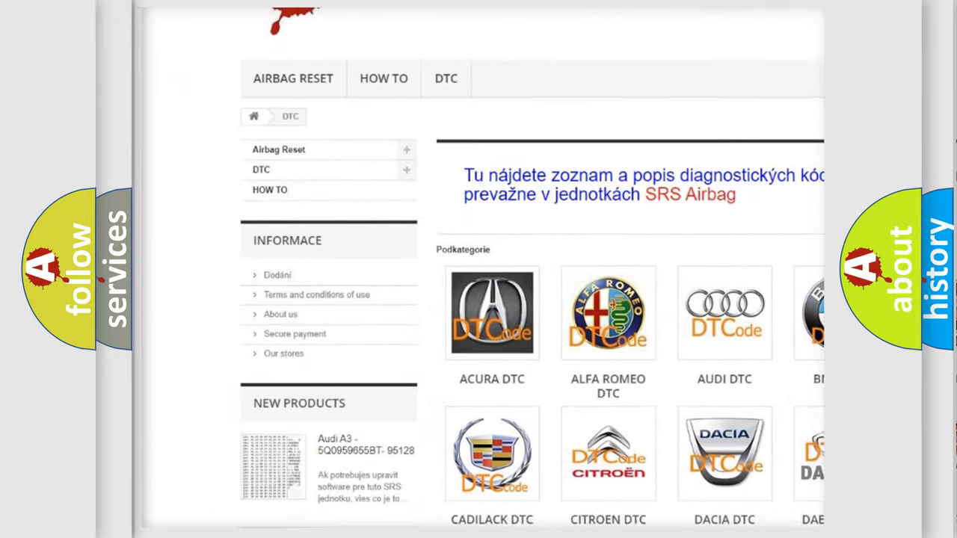
scroll("down", 3)
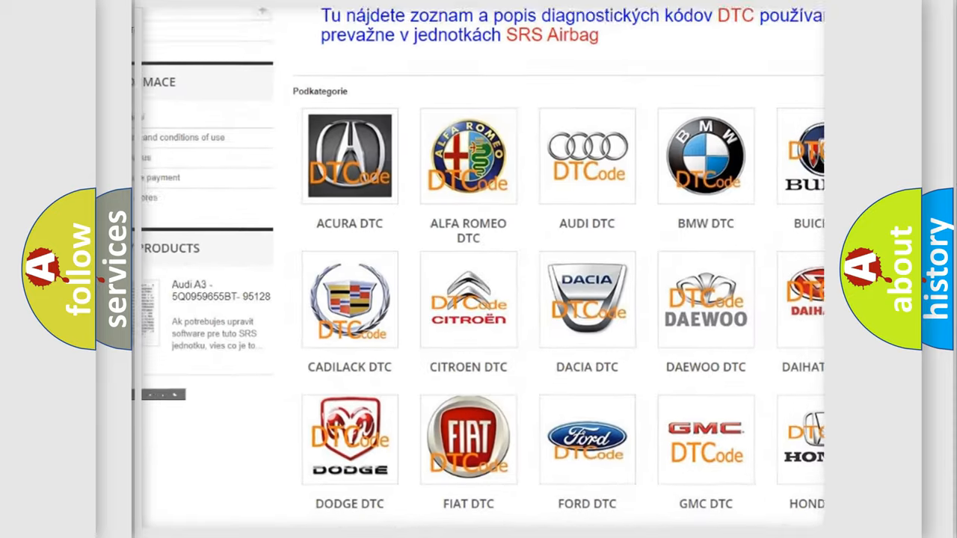
scroll("down", 3)
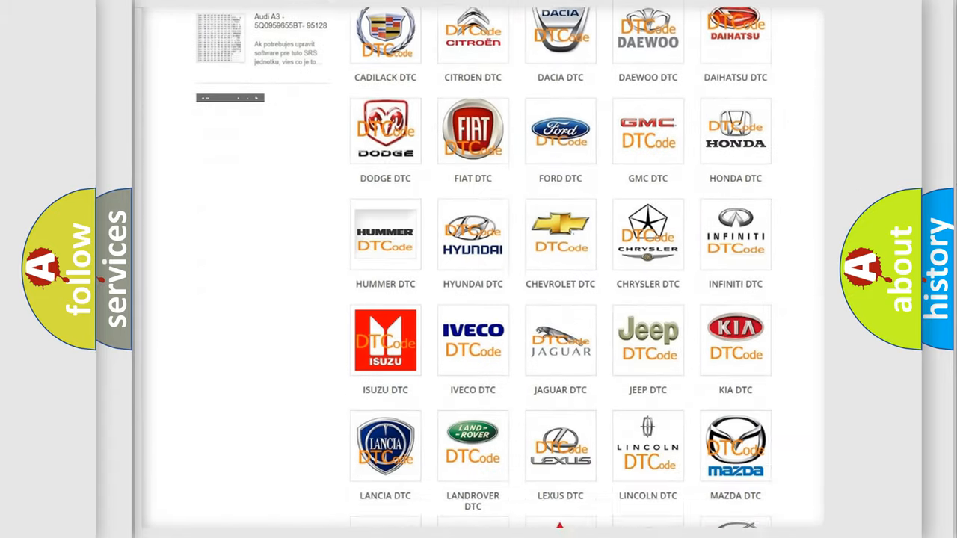
scroll("down", 3)
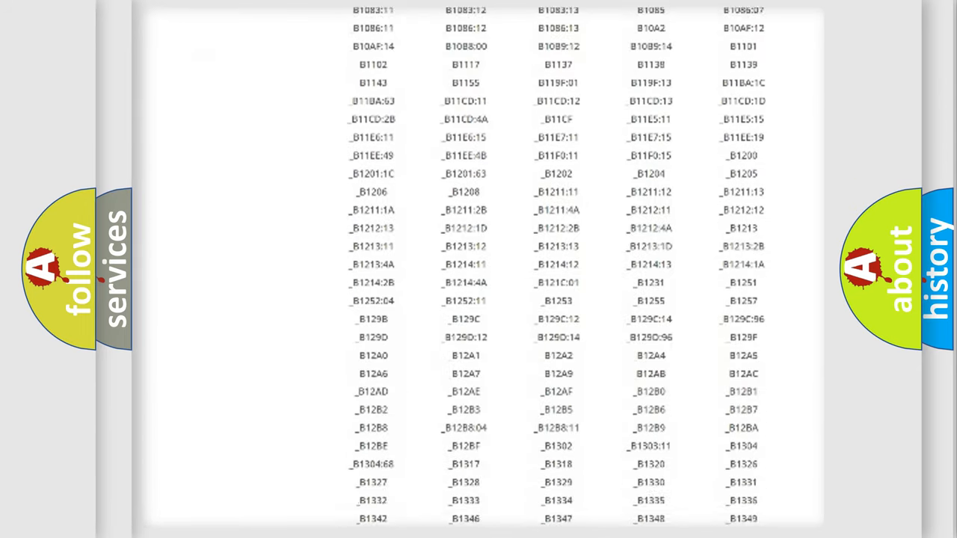
scroll("down", 3)
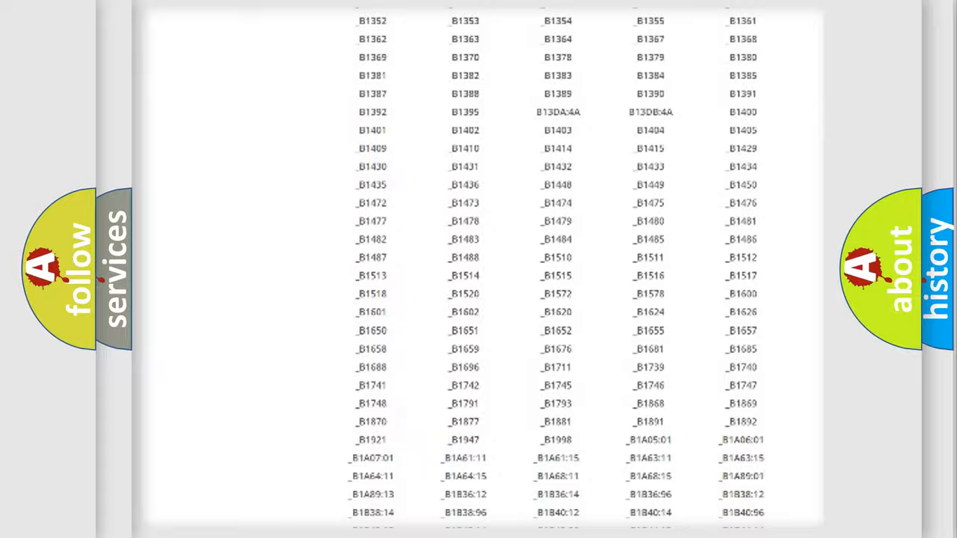